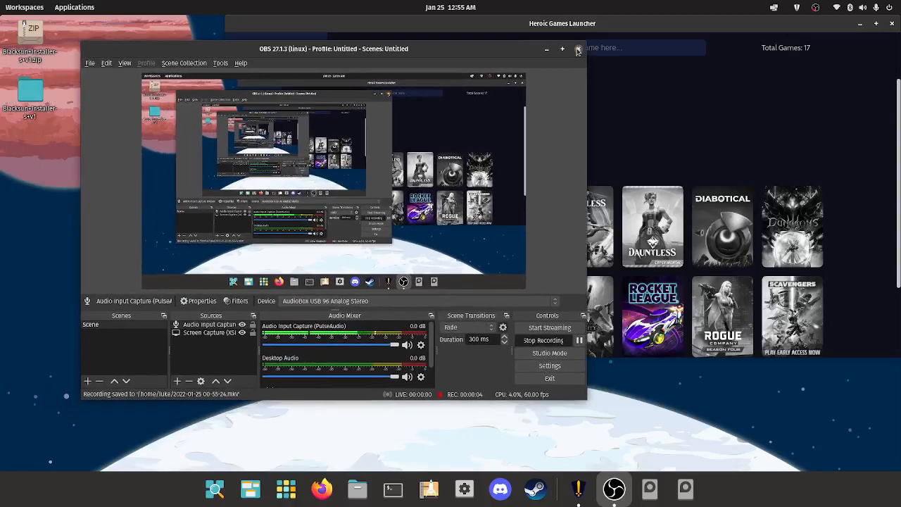
Step: Bring Heroic to the front over OBS with the Library page showing
{"action": "left_click", "coordinate": [578, 48]}
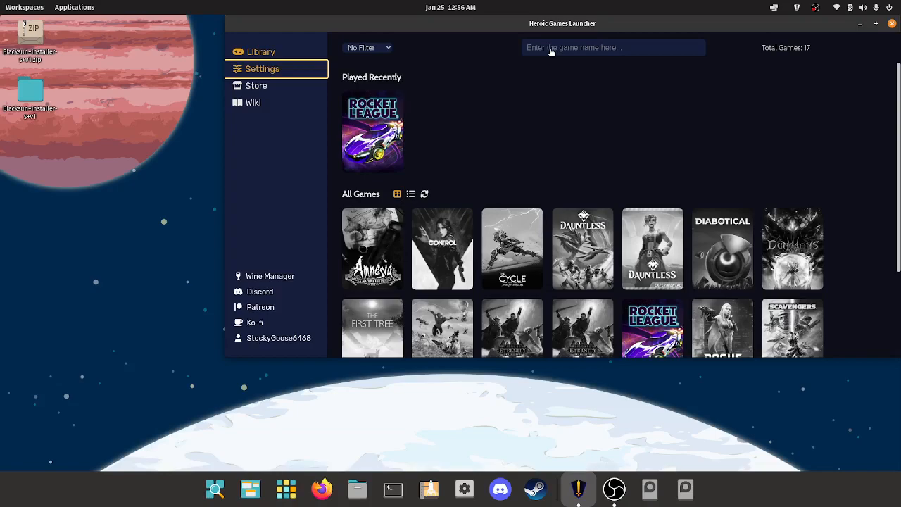
{"action": "left_click", "coordinate": [261, 51]}
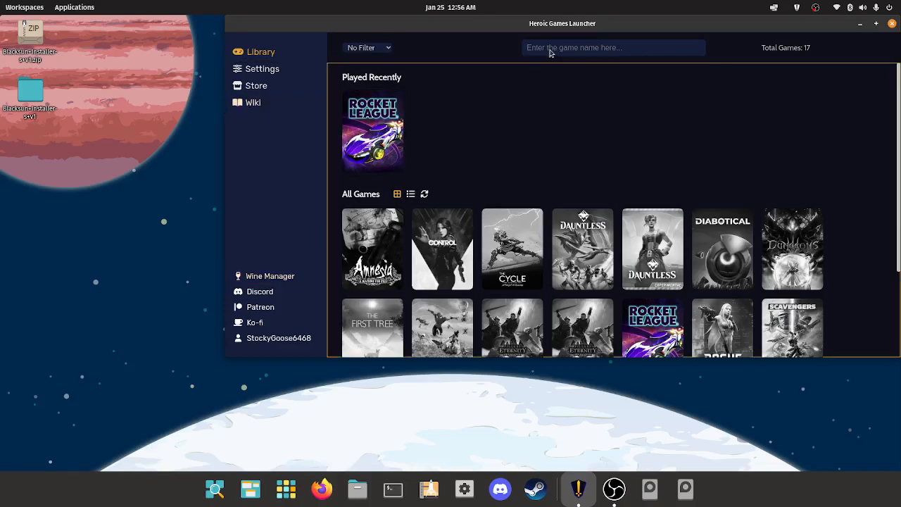
Step: Look through Rocket League's settings tabs and the launcher's global Wine settings
{"action": "left_click", "coordinate": [373, 132]}
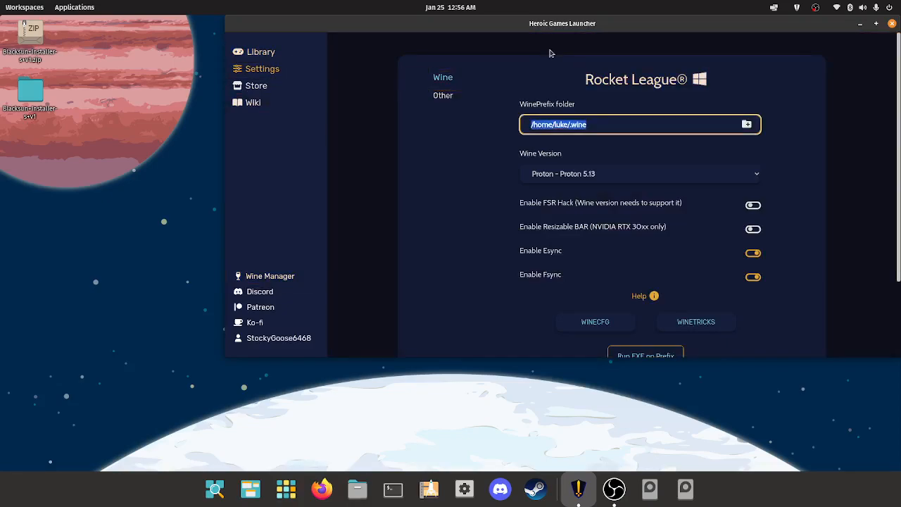
{"action": "left_click", "coordinate": [442, 96]}
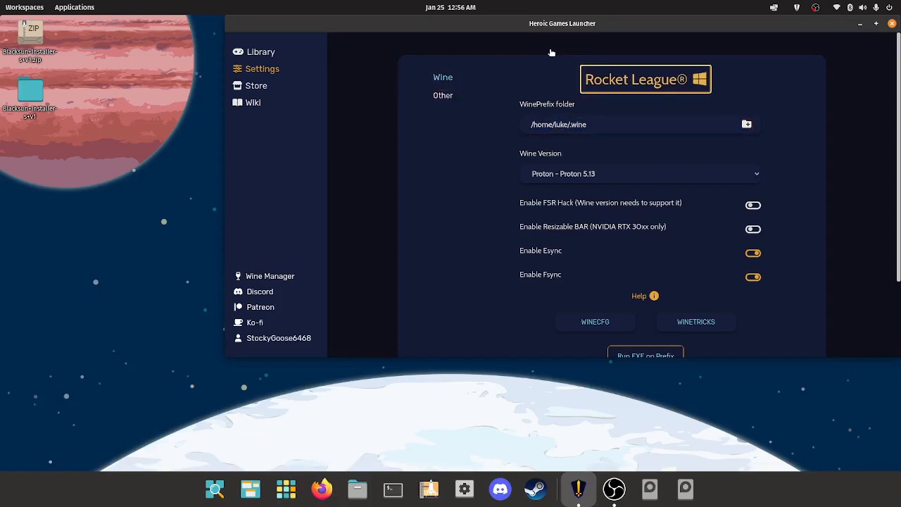
{"action": "left_click", "coordinate": [442, 95]}
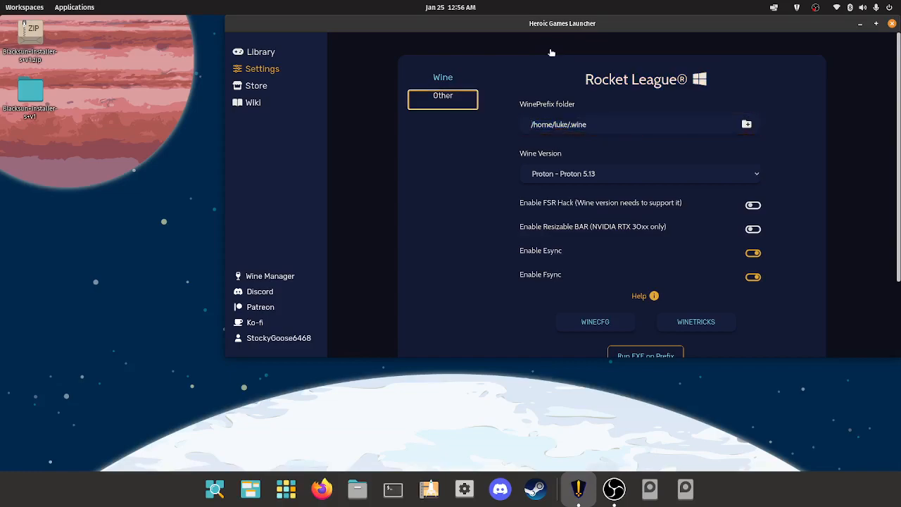
{"action": "left_click", "coordinate": [262, 68]}
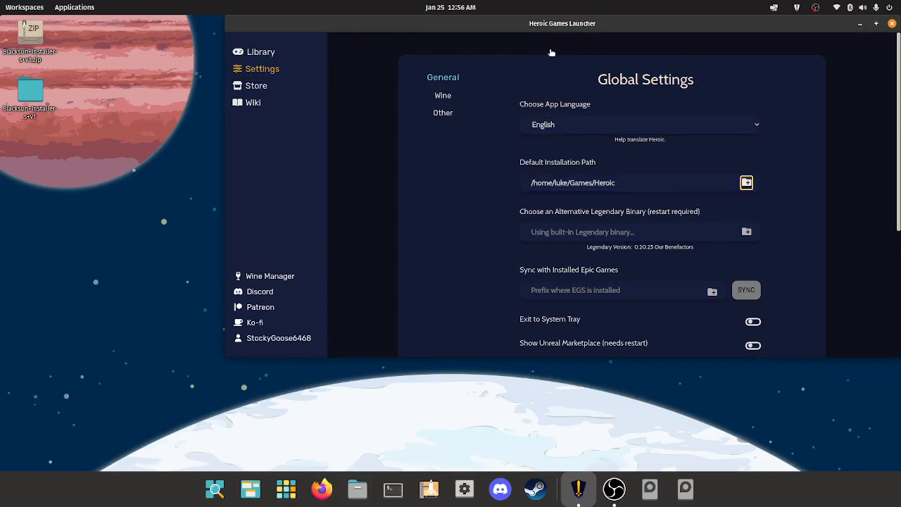
{"action": "left_click", "coordinate": [443, 113]}
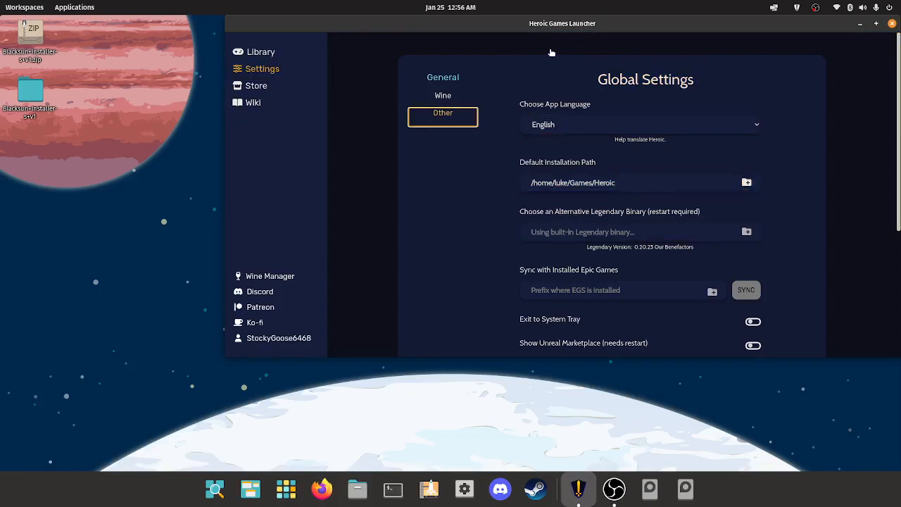
{"action": "left_click", "coordinate": [443, 94]}
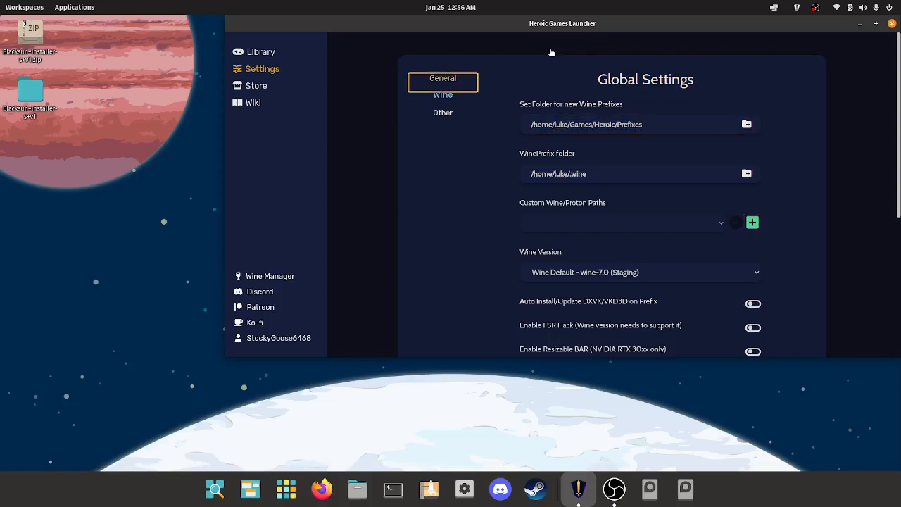
Step: Return to Rocket League's own settings and land on its Wine tab with Proton 5.13
{"action": "left_click", "coordinate": [259, 51]}
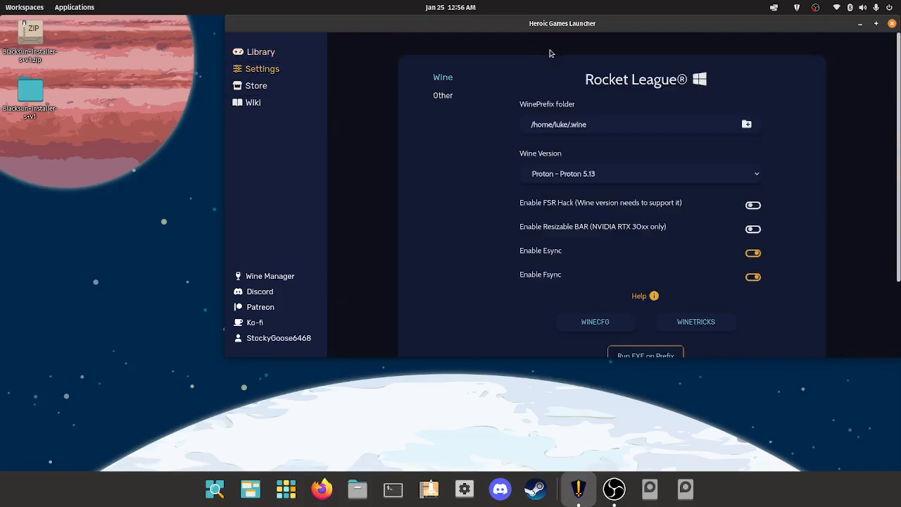
{"action": "left_click", "coordinate": [443, 96]}
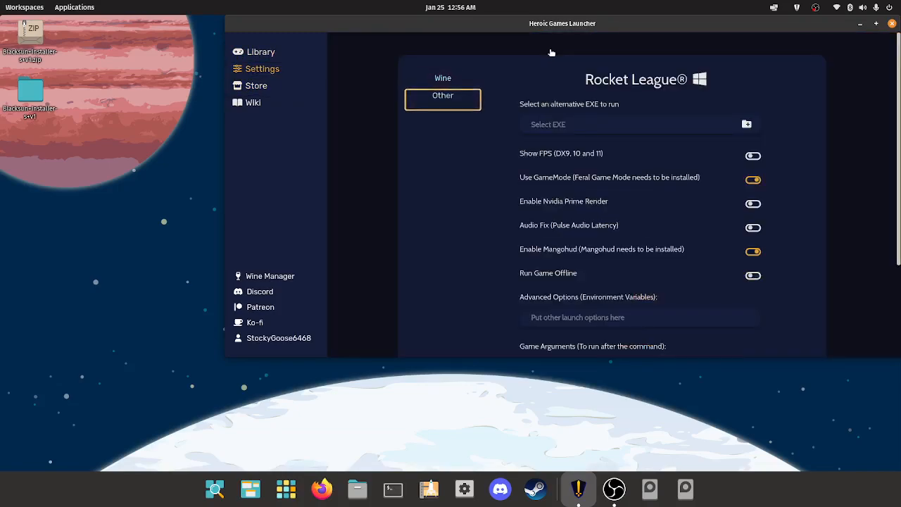
{"action": "left_click", "coordinate": [443, 78]}
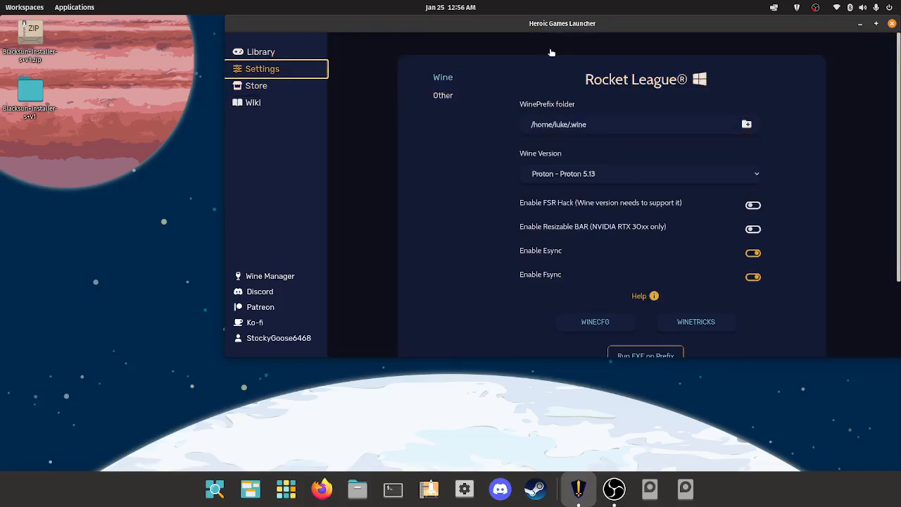
Step: Reopen Rocket League's settings from the library and show its Other launch options
{"action": "left_click", "coordinate": [260, 51]}
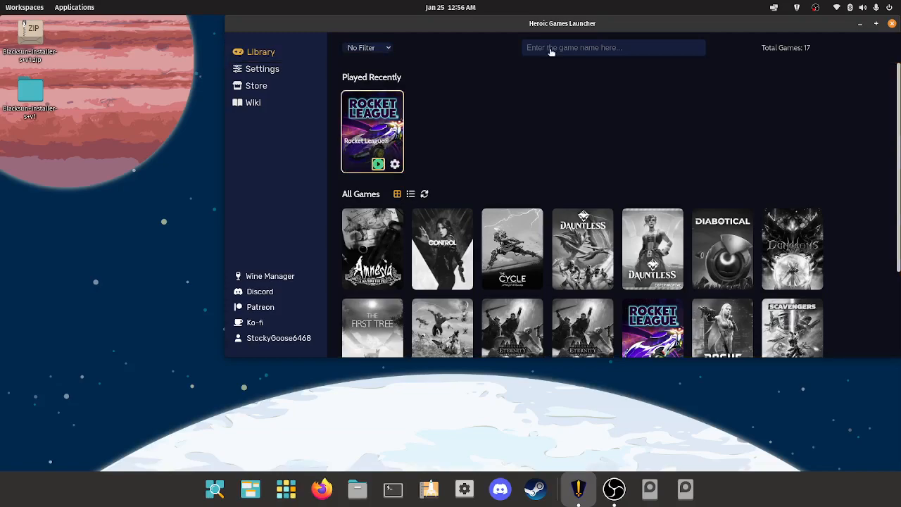
{"action": "mouse_move", "coordinate": [394, 163]}
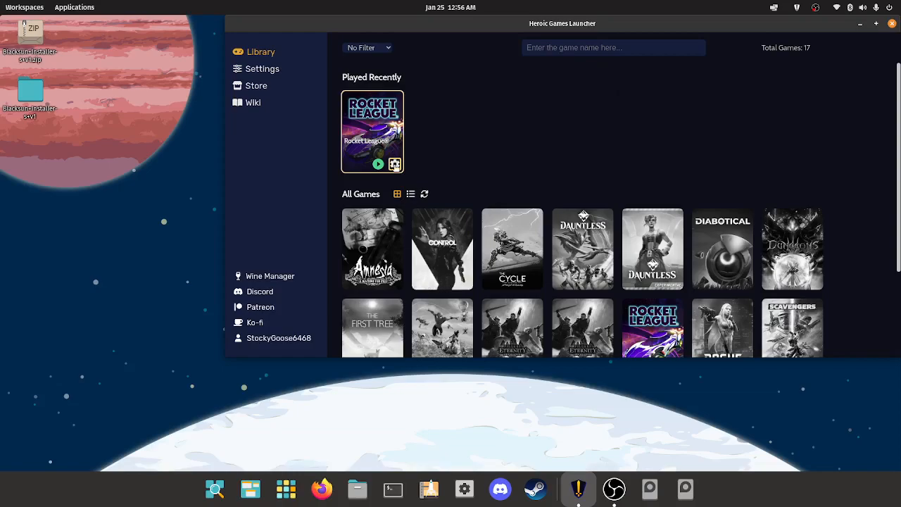
{"action": "left_click", "coordinate": [394, 164]}
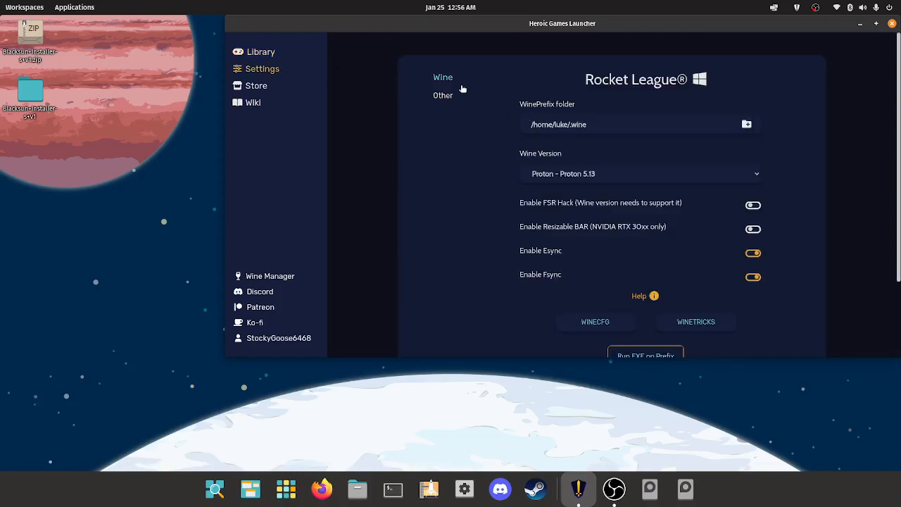
{"action": "left_click", "coordinate": [752, 252]}
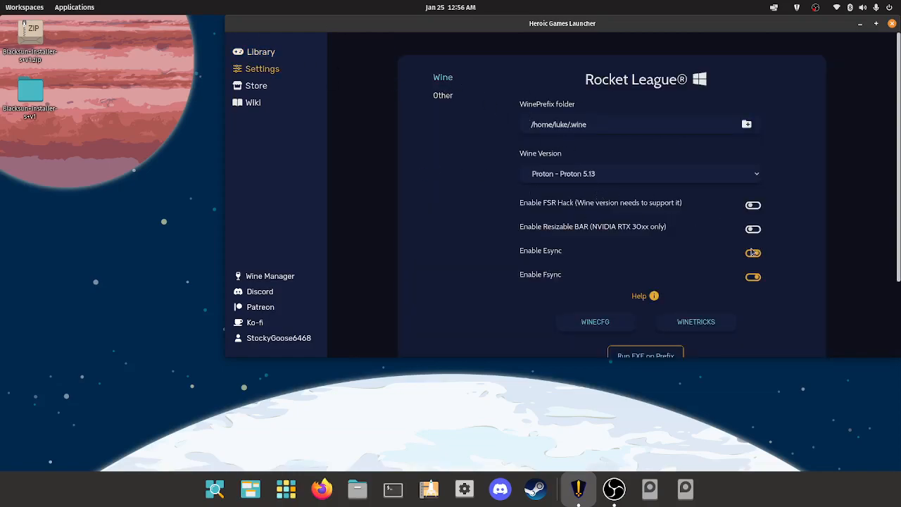
{"action": "left_click", "coordinate": [442, 96]}
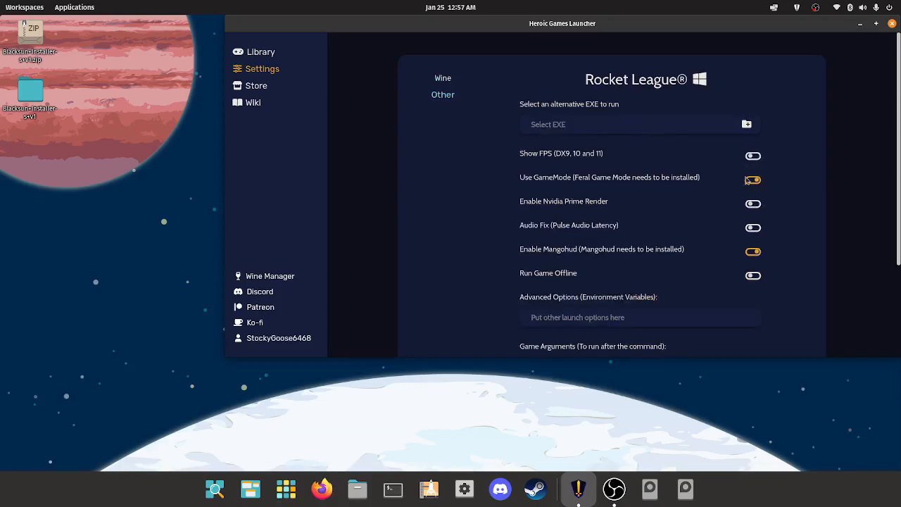
Step: Leave Enable Mangohud off with GameMode on, then return to the library
{"action": "left_click", "coordinate": [752, 250]}
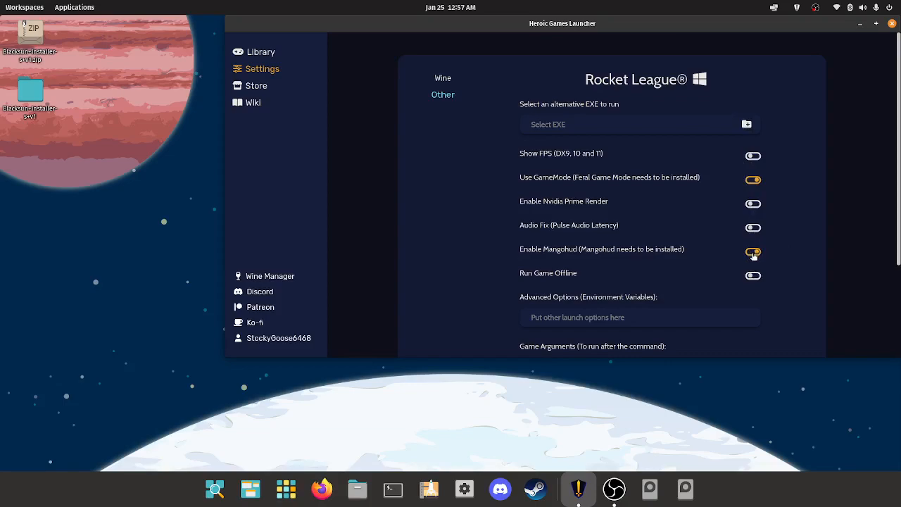
{"action": "left_click", "coordinate": [752, 253]}
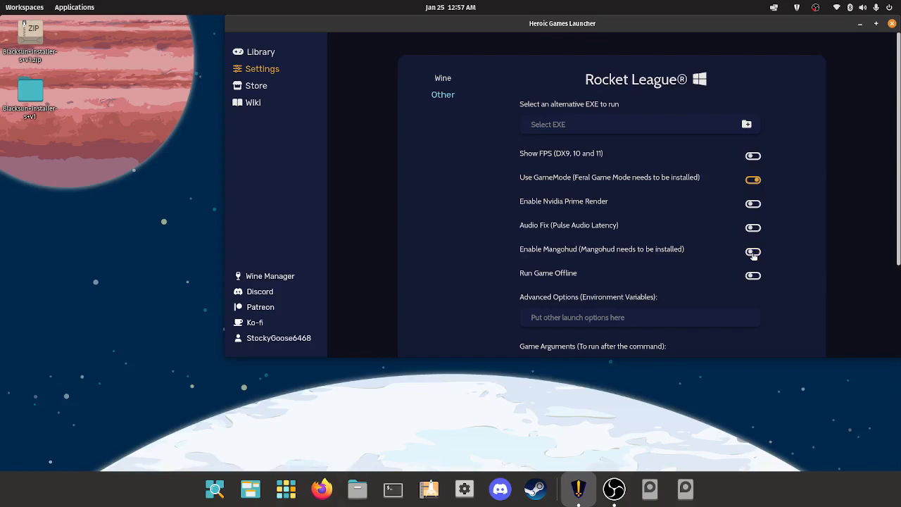
{"action": "left_click", "coordinate": [259, 50]}
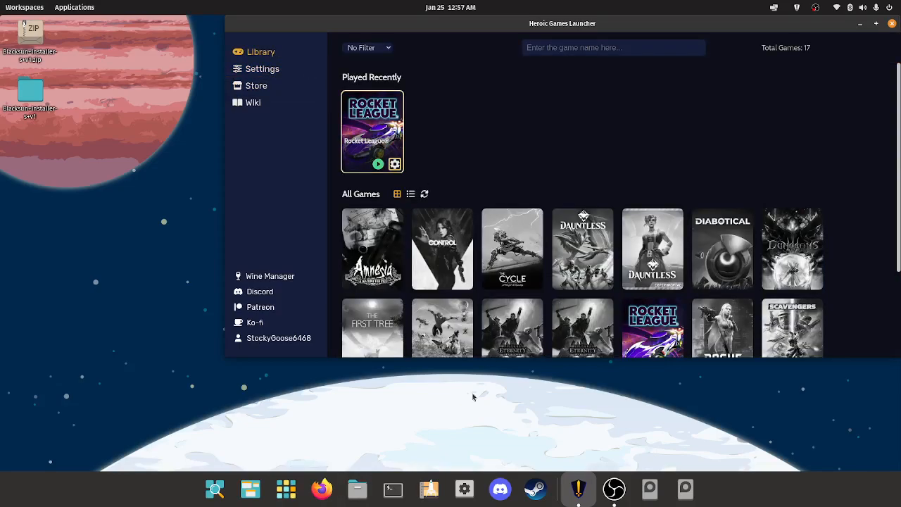
Step: Check the Other tab shows Mangohud still off, then go back to the Wine tab
{"action": "left_click", "coordinate": [74, 7]}
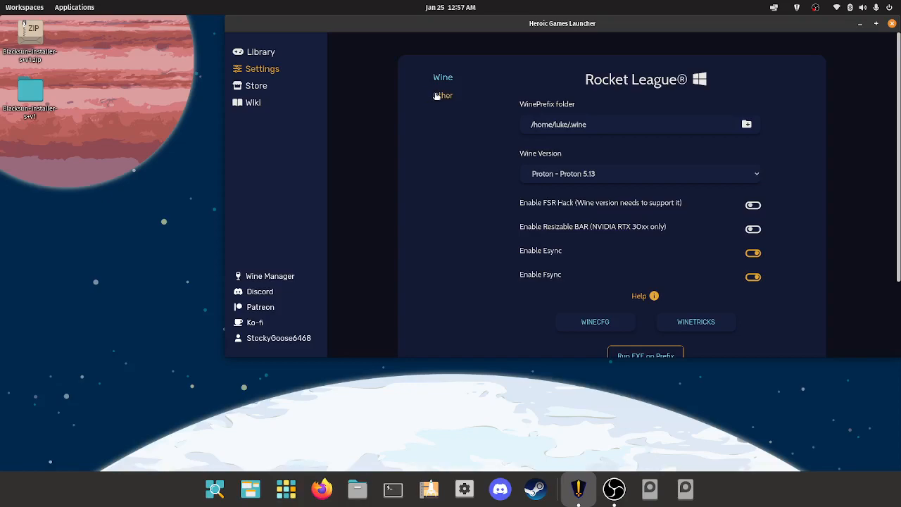
{"action": "left_click", "coordinate": [442, 94]}
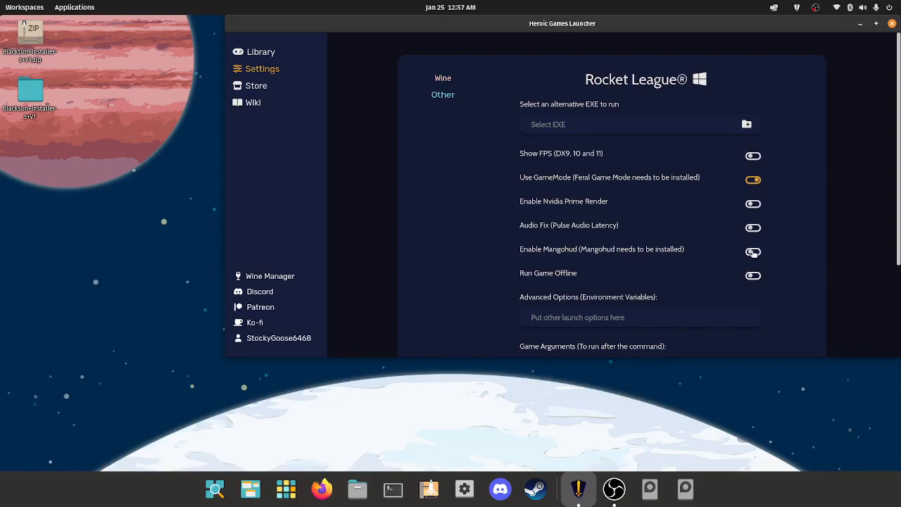
{"action": "left_click", "coordinate": [442, 78]}
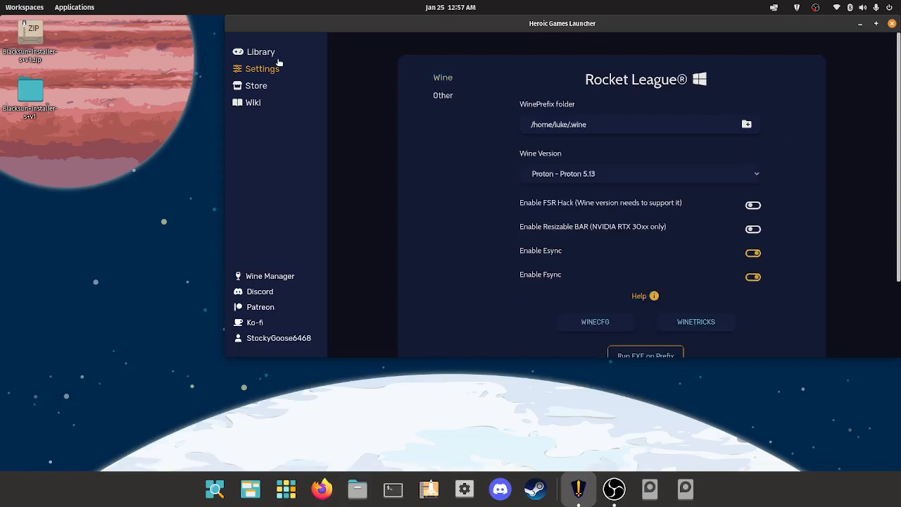
Step: Revisit Rocket League's Other settings from the library to confirm the Mangohud toggle
{"action": "left_click", "coordinate": [260, 51]}
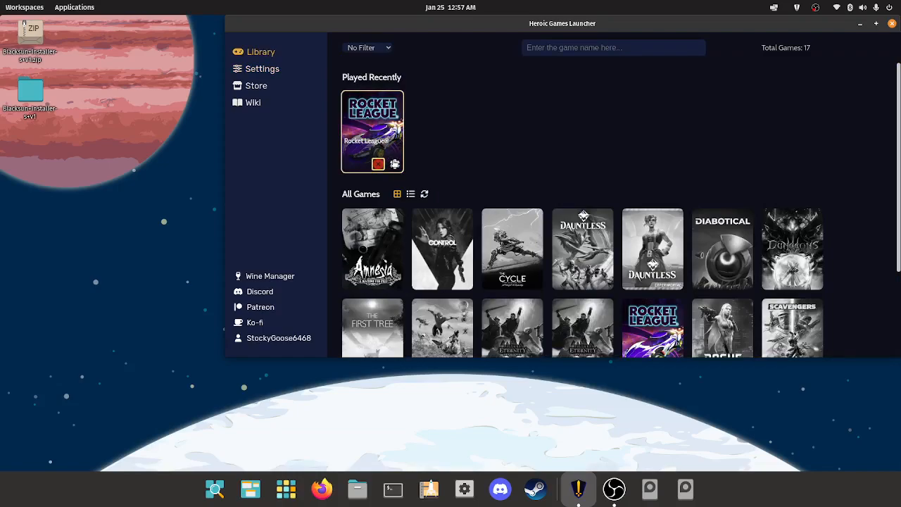
{"action": "left_click", "coordinate": [395, 164]}
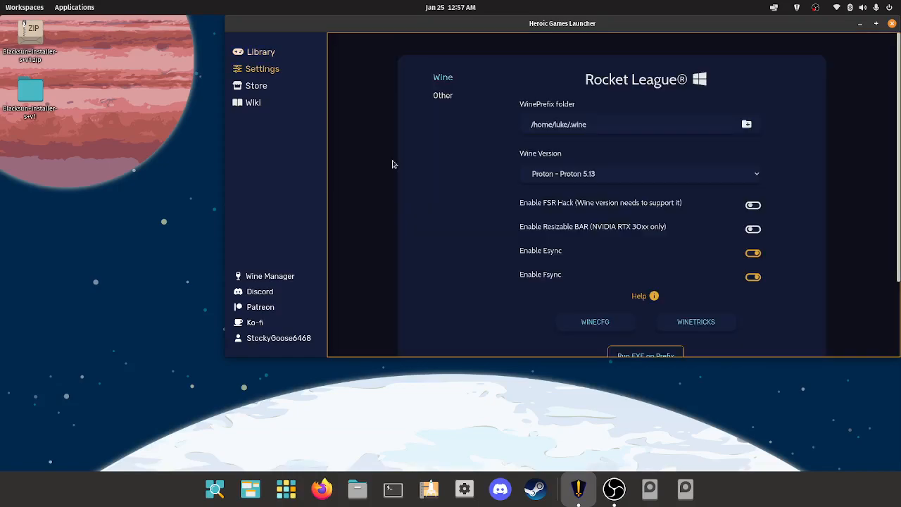
{"action": "left_click", "coordinate": [442, 94]}
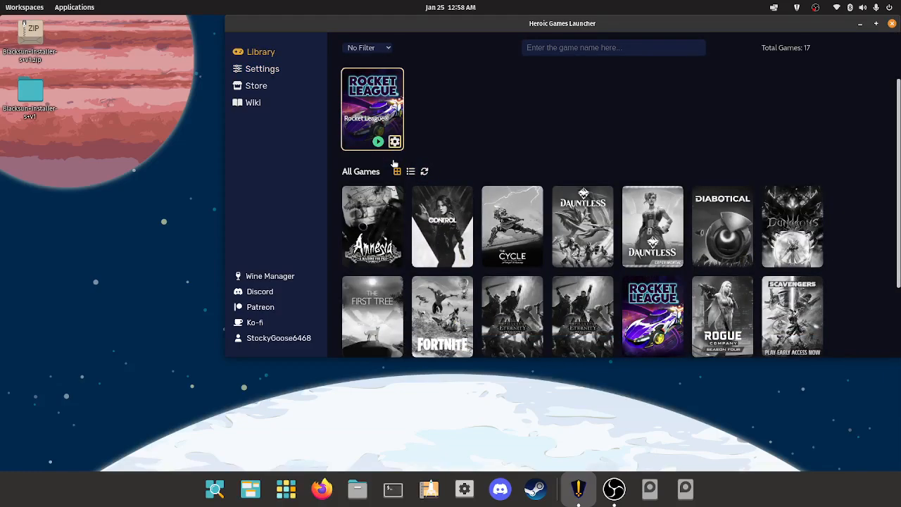
{"action": "left_click", "coordinate": [395, 141]}
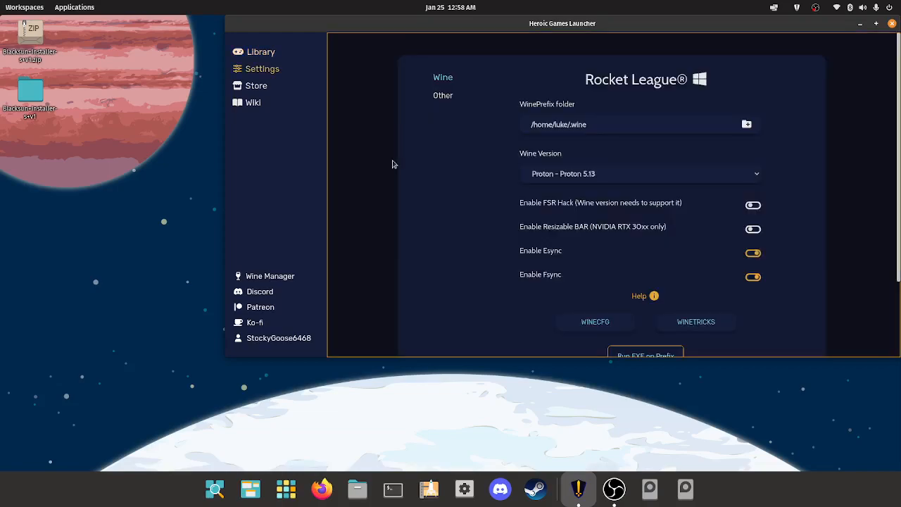
{"action": "left_click", "coordinate": [443, 94]}
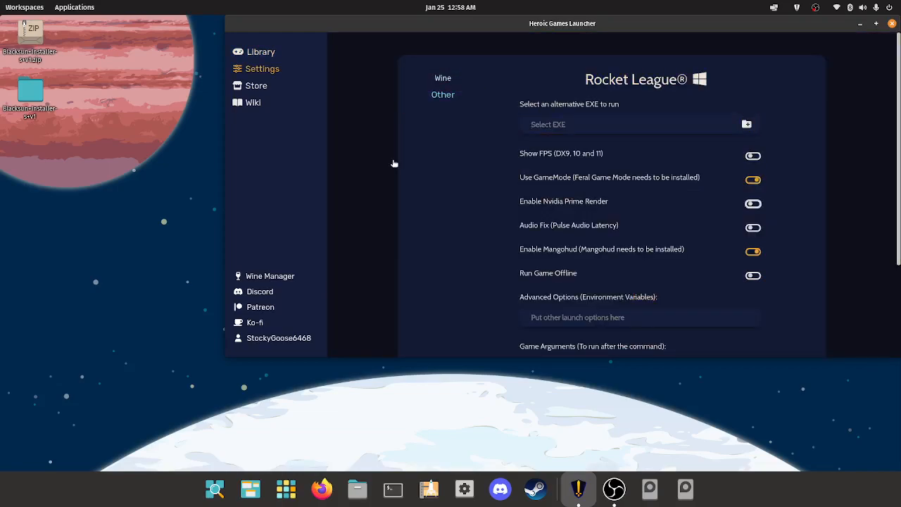
Step: Return to the library and launch Rocket League from its card
{"action": "left_click", "coordinate": [260, 51]}
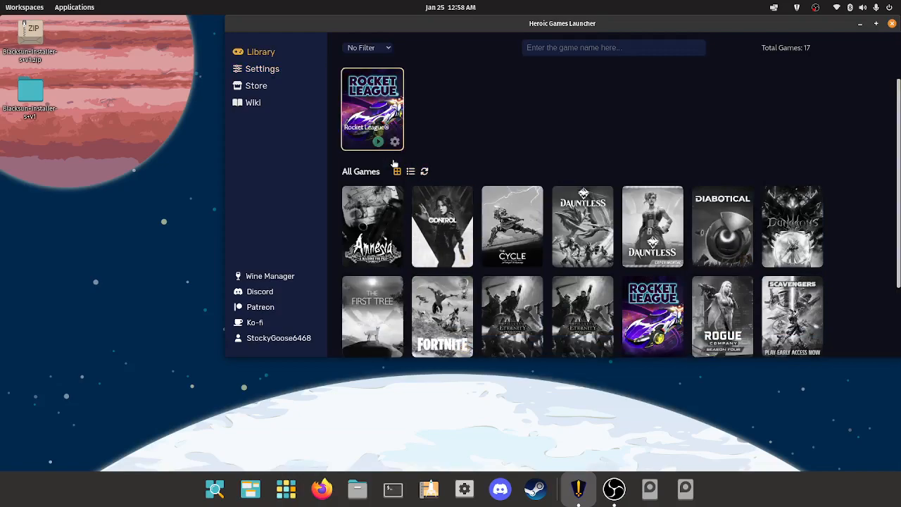
{"action": "left_click", "coordinate": [378, 141]}
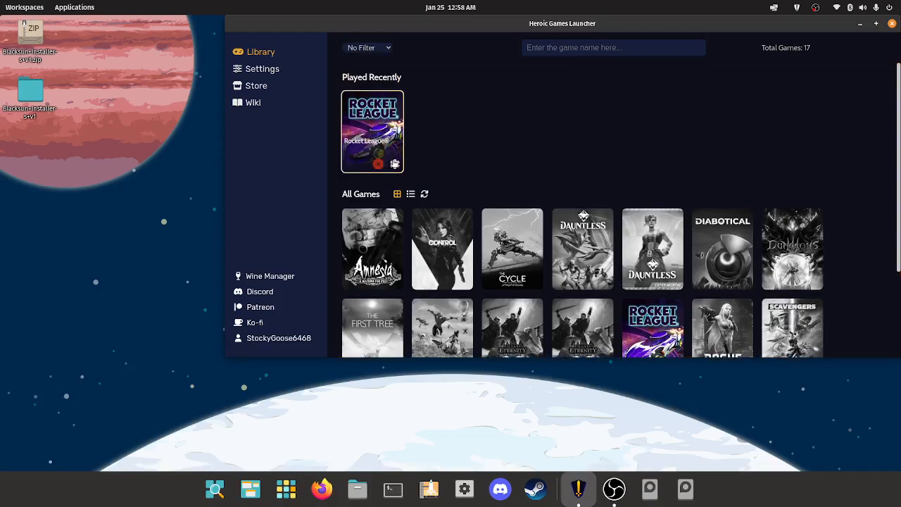
Step: Quit Rocket League from its main menu, confirming Yes in the Quit Game dialog
{"action": "left_click", "coordinate": [372, 133]}
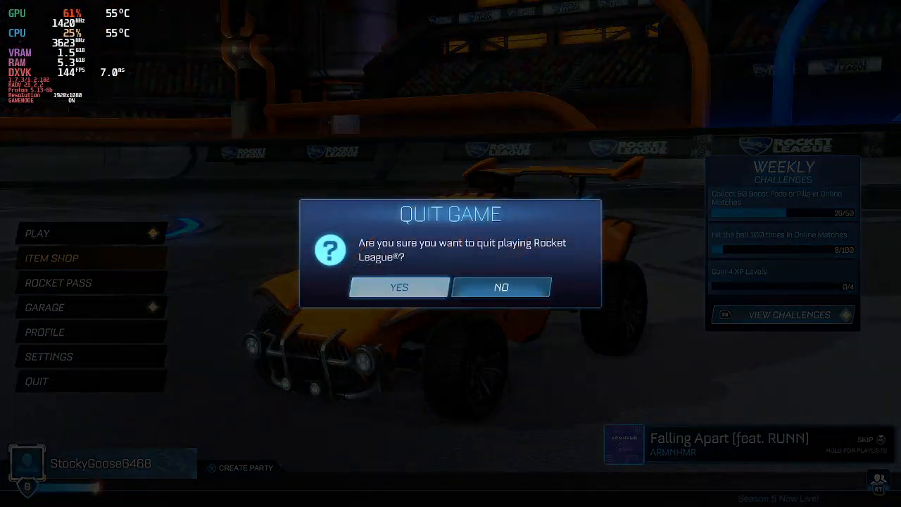
{"action": "left_click", "coordinate": [400, 287]}
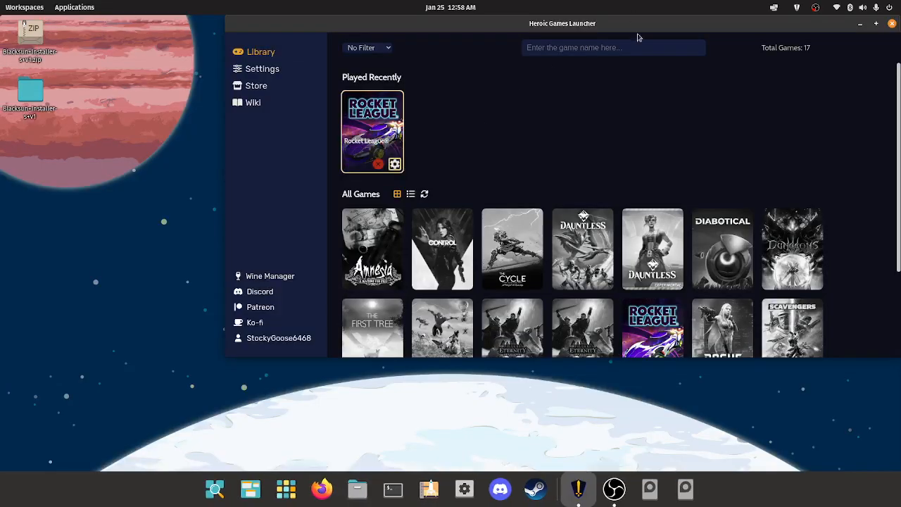
Step: Raise the OBS Studio window from the dock over Heroic
{"action": "left_click", "coordinate": [615, 489]}
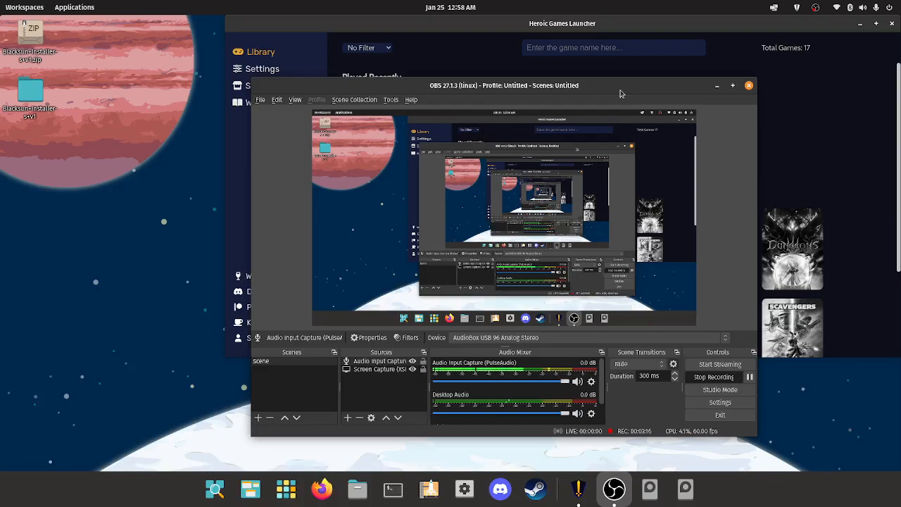
{"action": "mouse_move", "coordinate": [610, 107]}
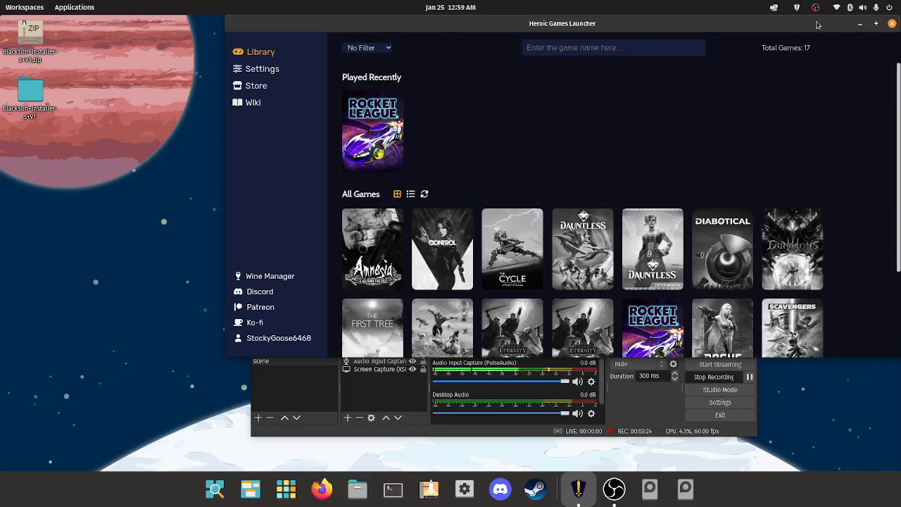
Step: Open Heroic's tray menu from the top bar while recording continues
{"action": "left_click", "coordinate": [797, 7]}
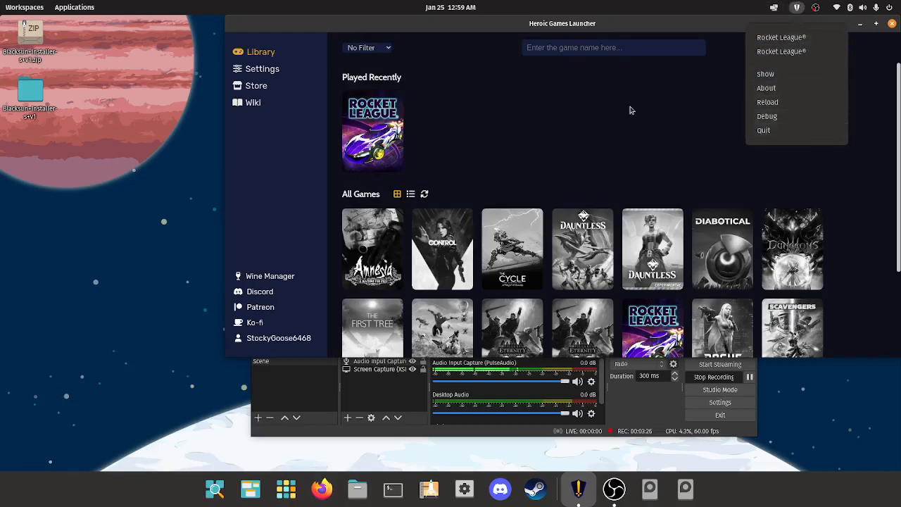